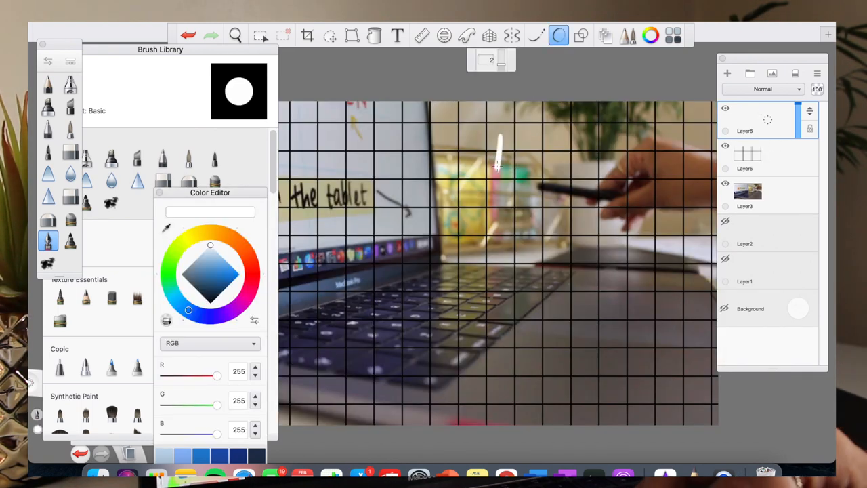
Step: Write 'Autodesk SketchBook' in white pen over the laptop photo with an underline flourish
drag(499, 142, 563, 169)
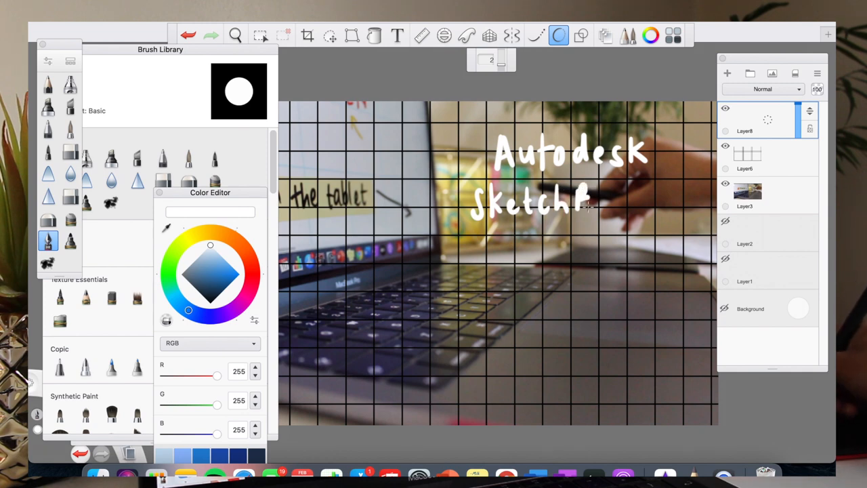
drag(590, 200, 643, 197)
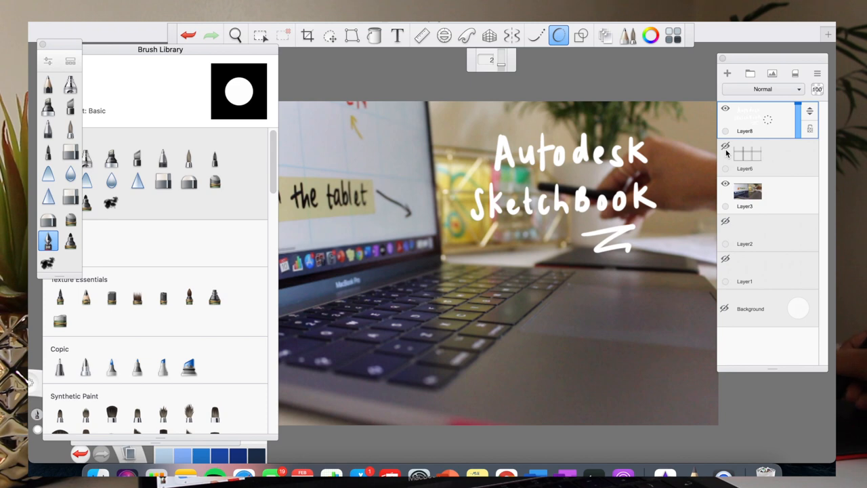
Step: Hide the photo layer and save the lettering as a PNG named example
click(765, 196)
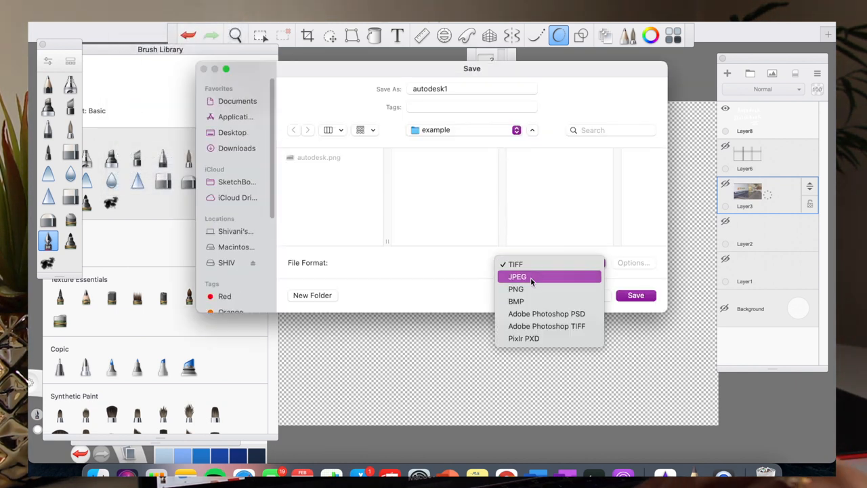
click(515, 288)
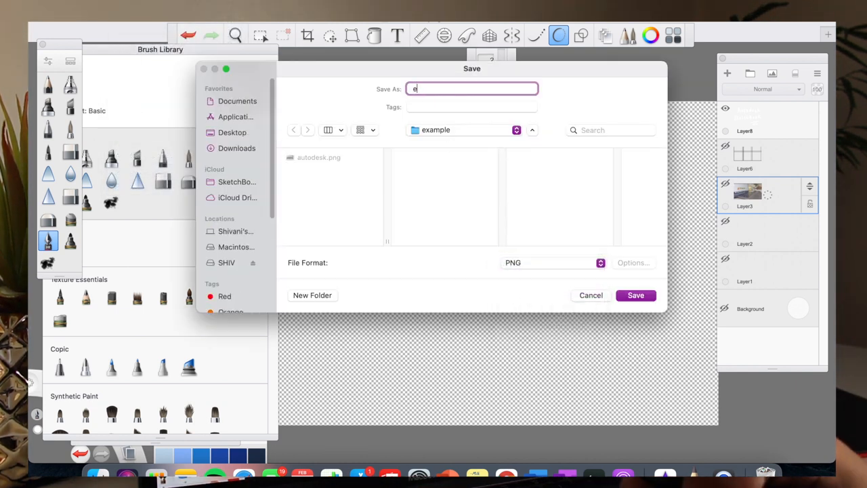
text(xample)
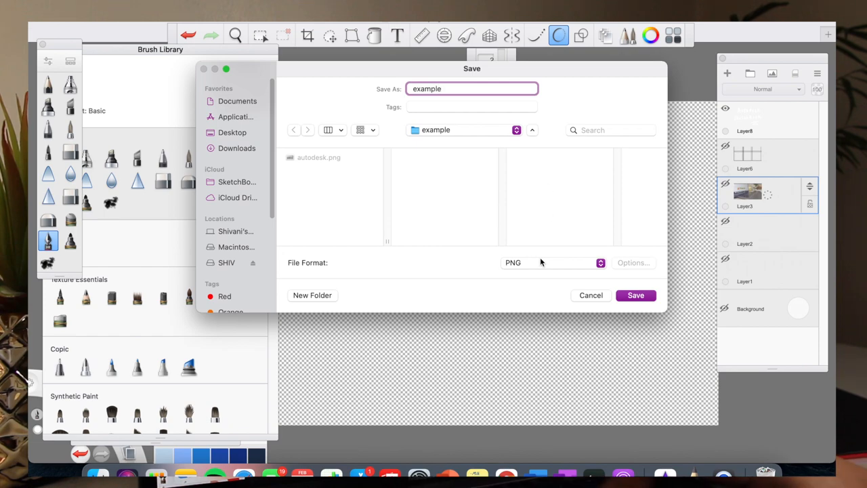
click(635, 295)
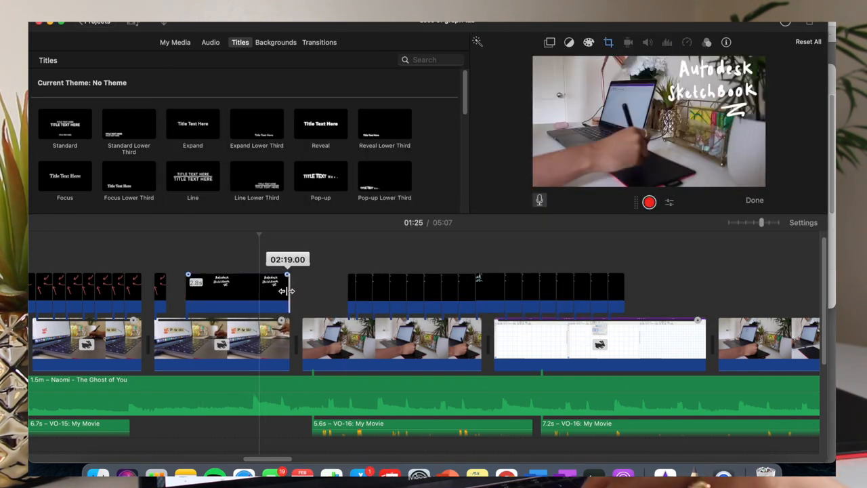
Step: Select the title overlay above the laptop clip and show its Crop and fit settings
click(222, 341)
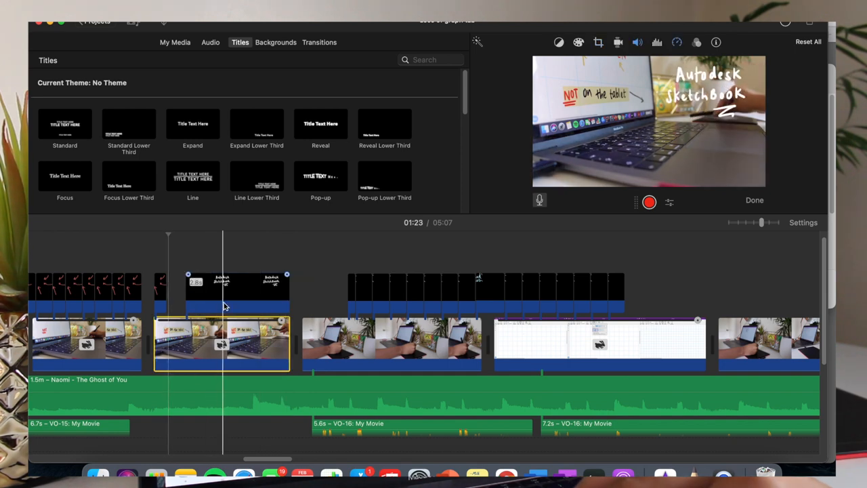
click(610, 42)
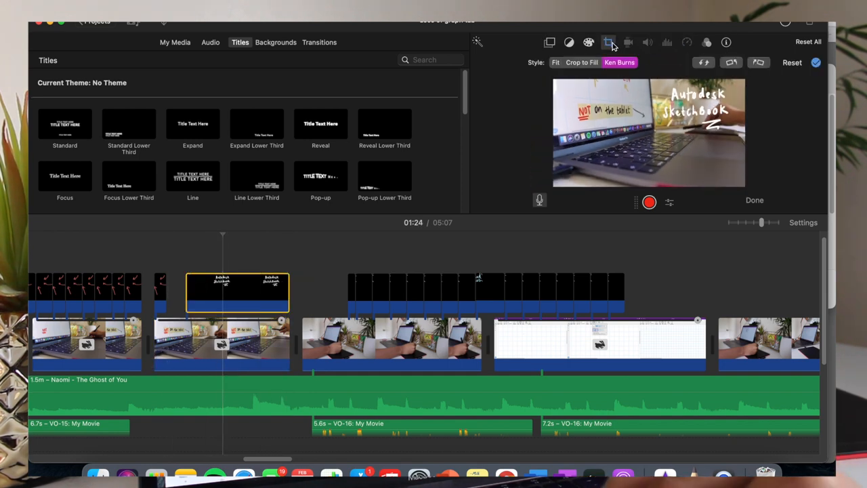
click(581, 62)
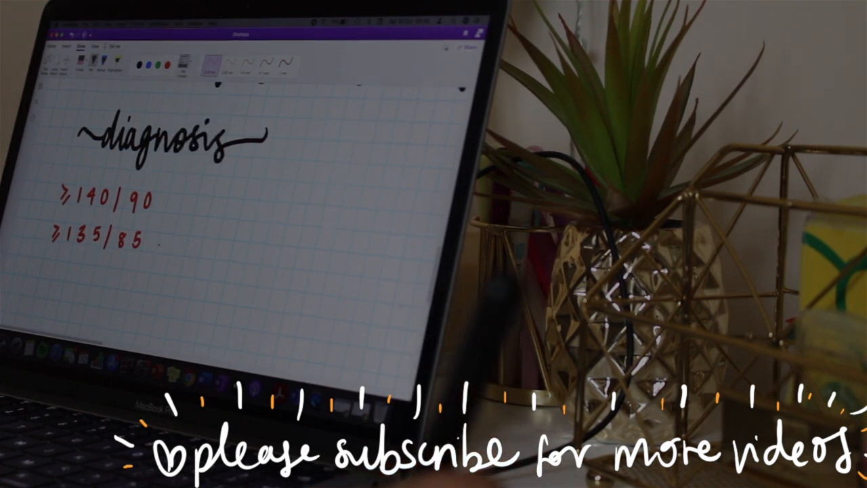
text(24)
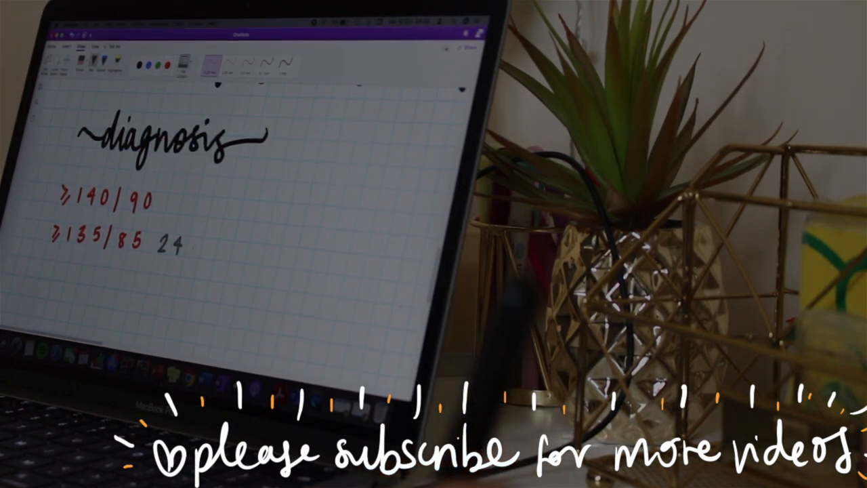